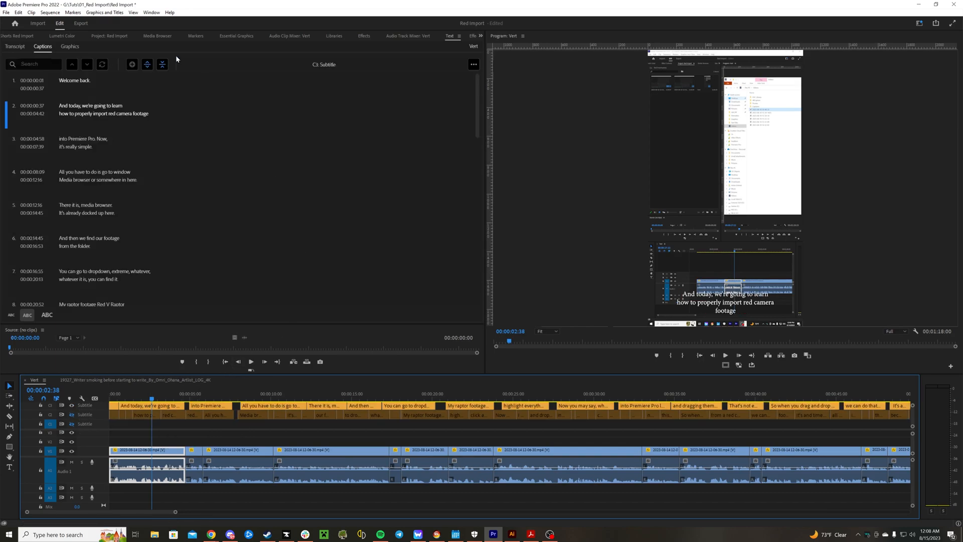
- Switch the Text panel to Transcript, opening and cancelling the Create captions dialog
{"action": "left_click", "coordinate": [151, 12]}
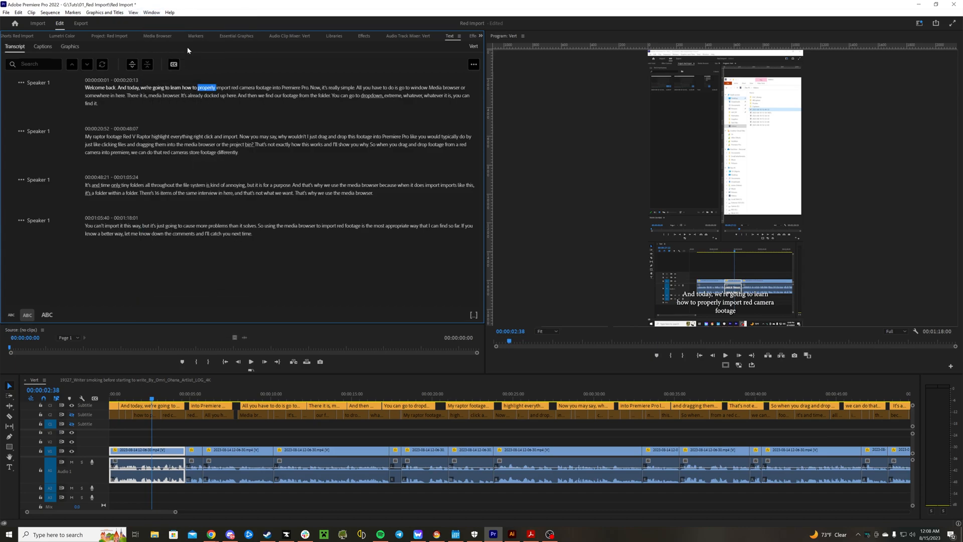
{"action": "mouse_move", "coordinate": [175, 64]}
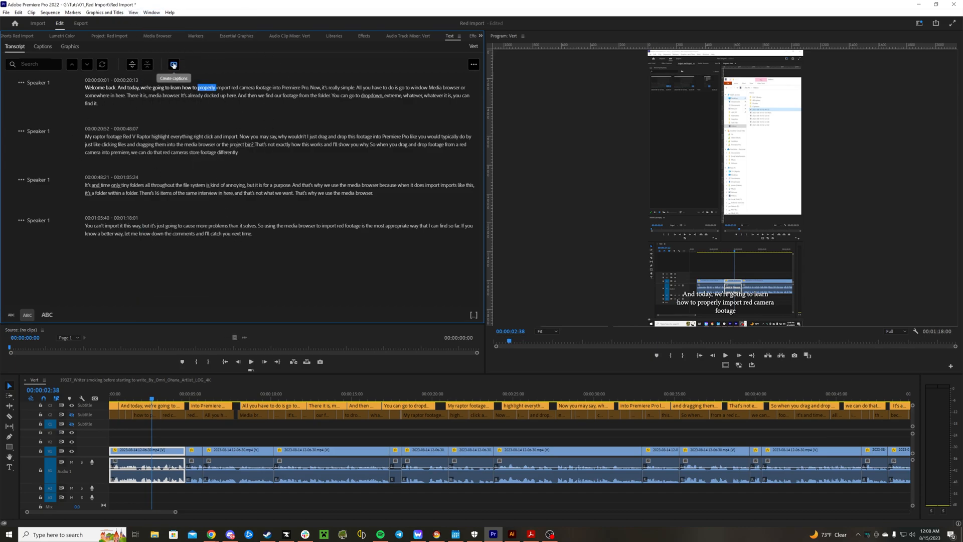
{"action": "left_click", "coordinate": [174, 64]}
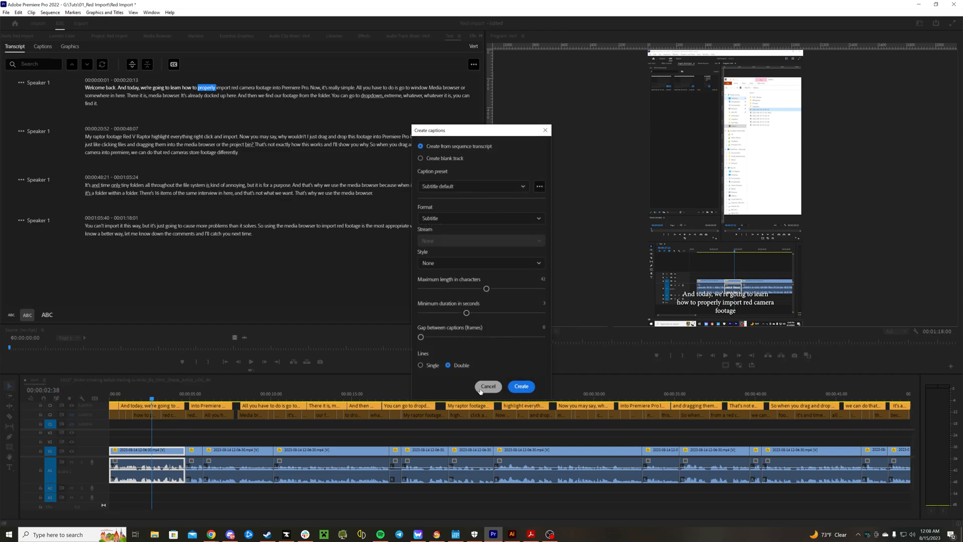
{"action": "left_click", "coordinate": [488, 386]}
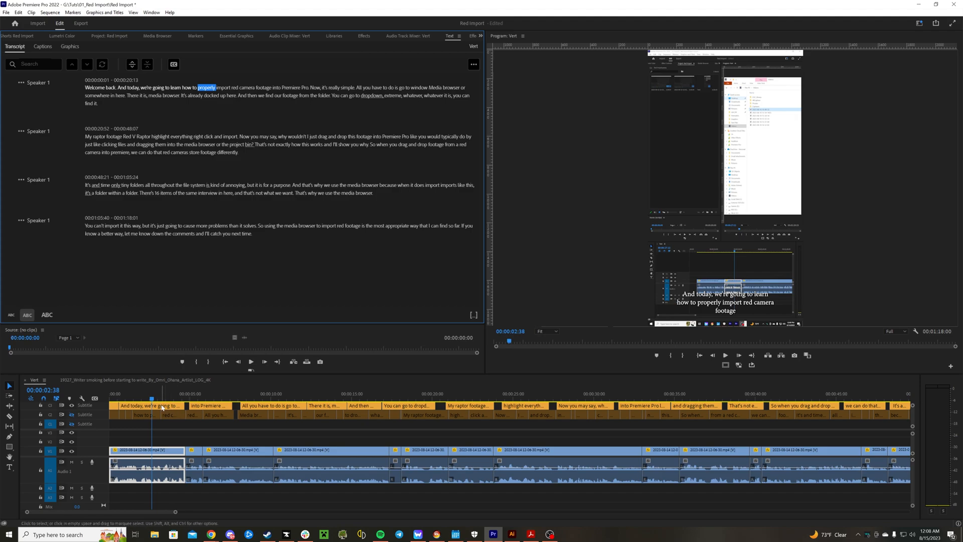
- Set captions to Poppins ExtraBold, add a red stroke, then reopen the stroke colour
{"action": "left_click", "coordinate": [236, 36]}
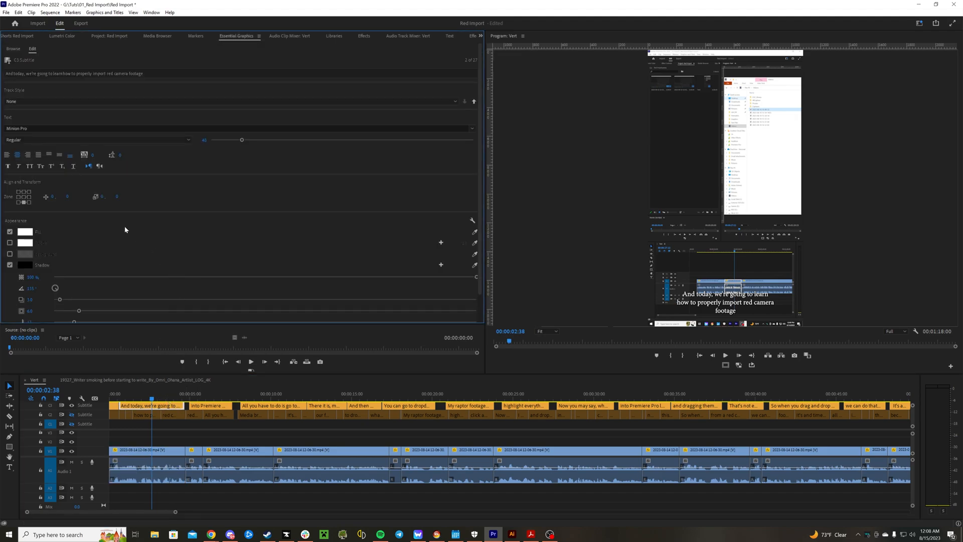
{"action": "mouse_move", "coordinate": [134, 206]}
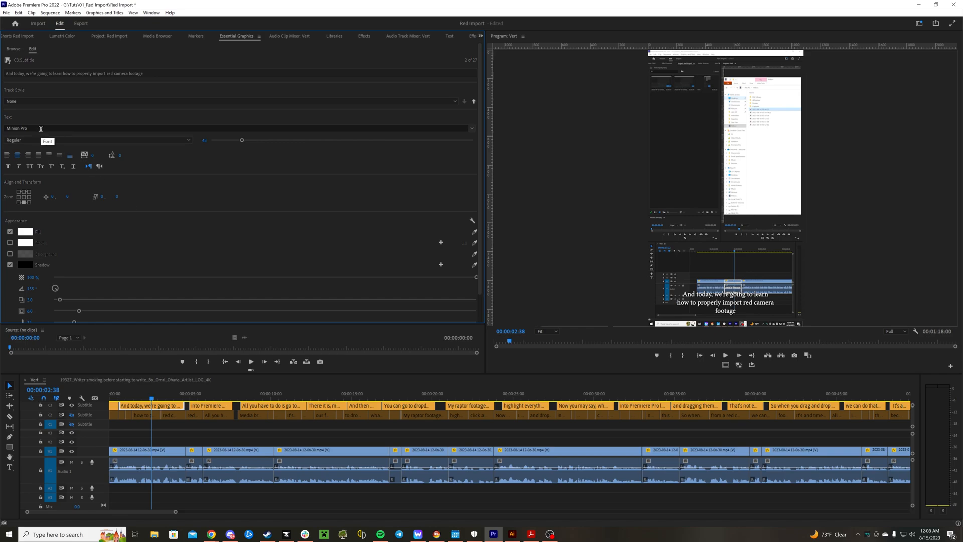
{"action": "left_click", "coordinate": [240, 128]}
{"action": "type", "text": "Poppins"}
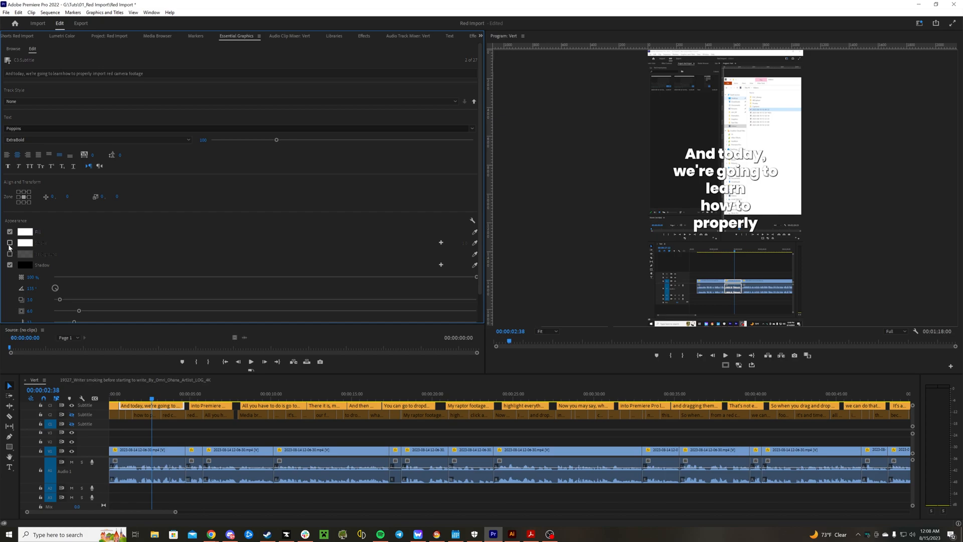
{"action": "left_click", "coordinate": [25, 243]}
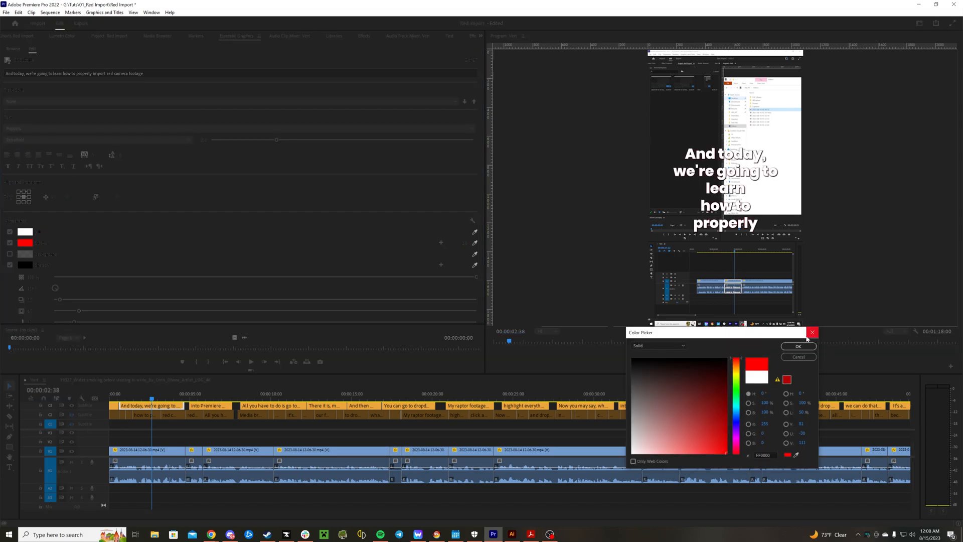
{"action": "left_click", "coordinate": [813, 332]}
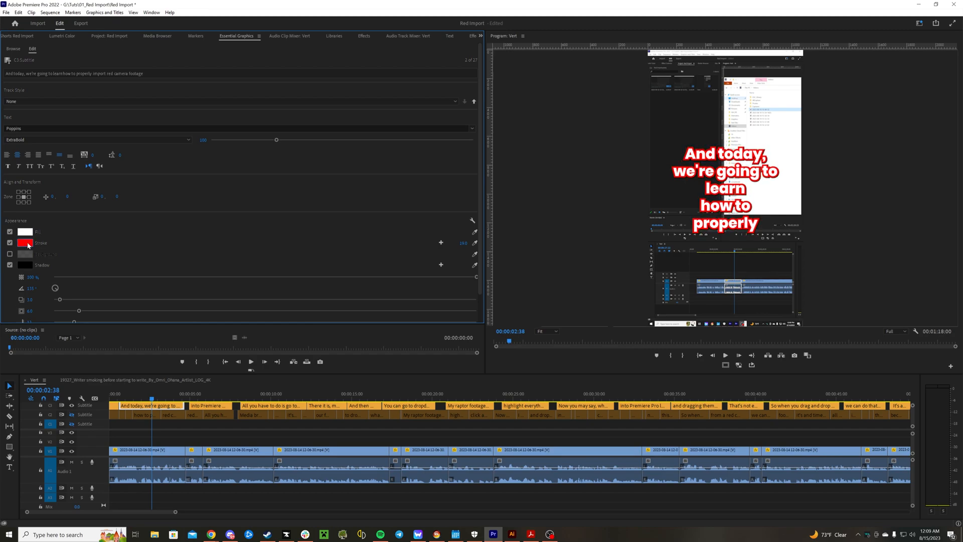
{"action": "left_click", "coordinate": [26, 243]}
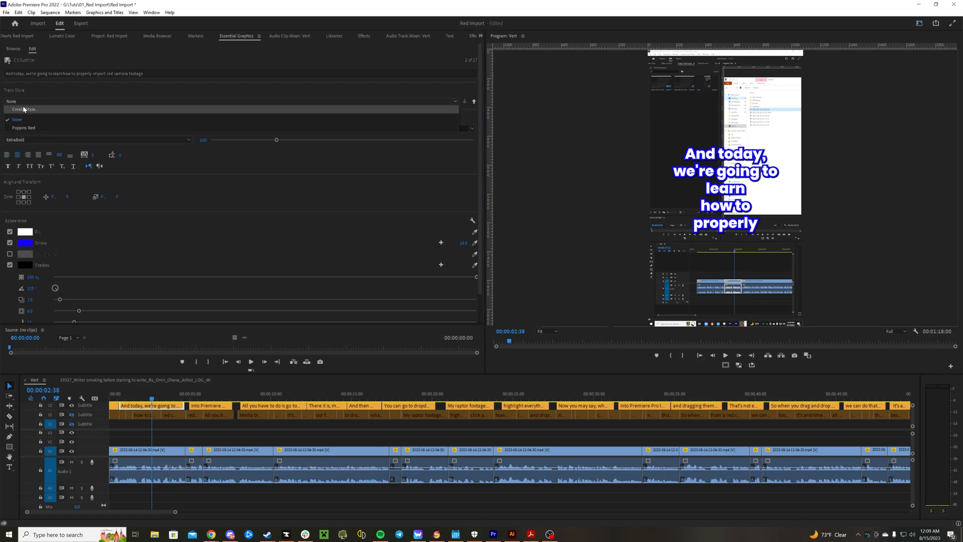
- Create the 'Poppins Blue' track style from the current look, then select the first caption
{"action": "left_click", "coordinate": [24, 109]}
{"action": "type", "text": "Poppins Blu"}
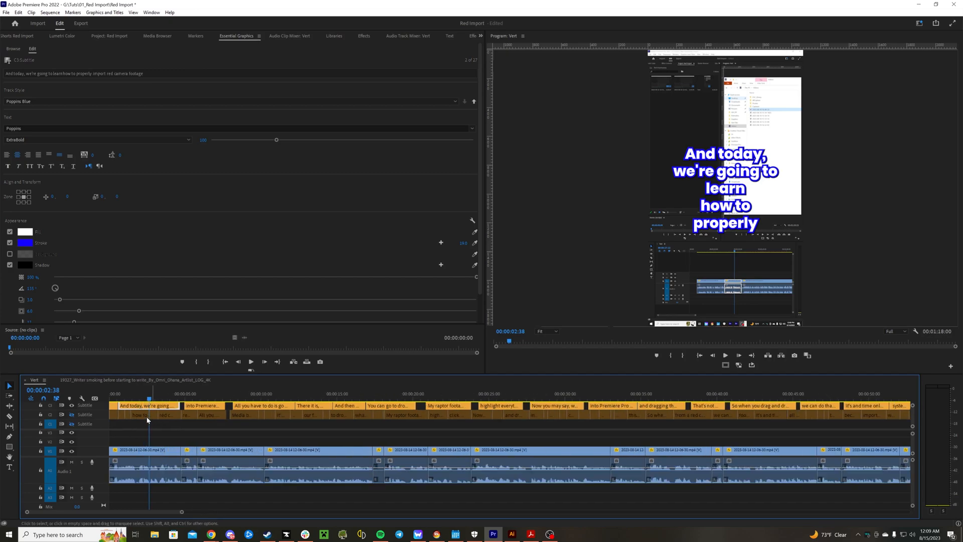
{"action": "left_click", "coordinate": [148, 398]}
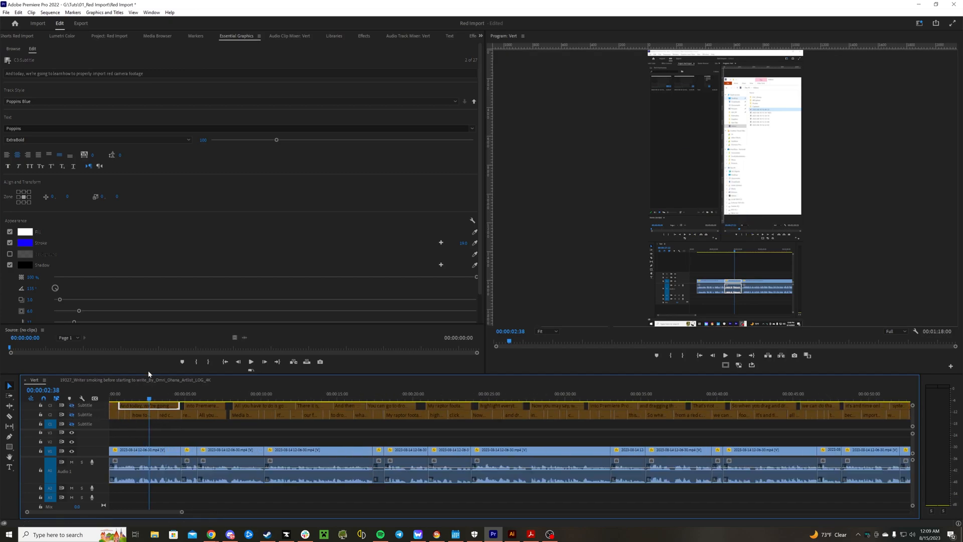
{"action": "mouse_move", "coordinate": [456, 39]}
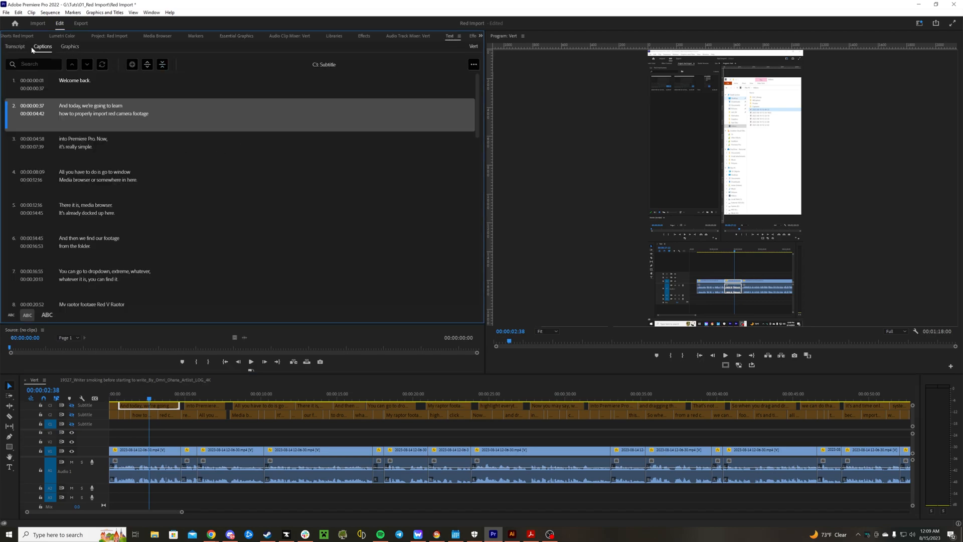
- Create captions from the transcript with Style 'Poppins Blue' and Maximum length 20
{"action": "left_click", "coordinate": [14, 46]}
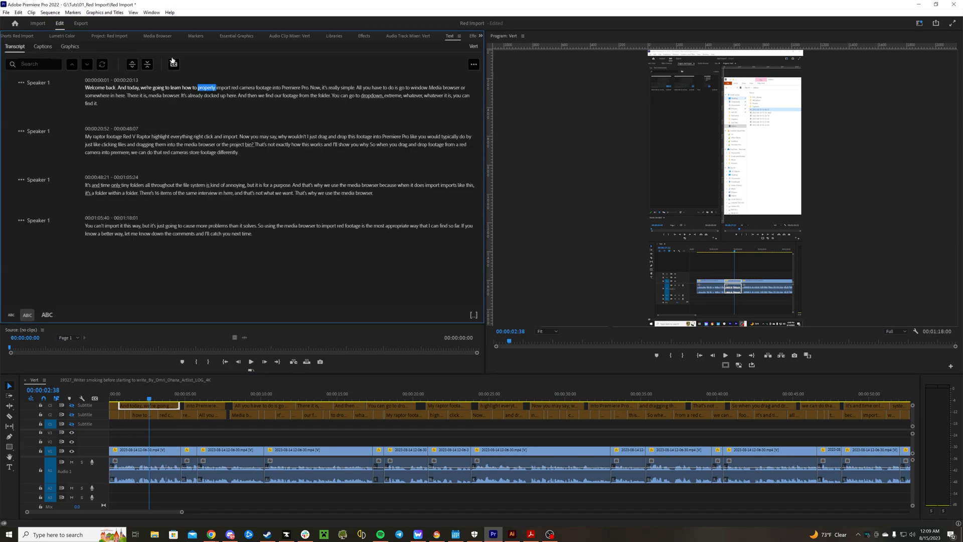
{"action": "left_click", "coordinate": [174, 64]}
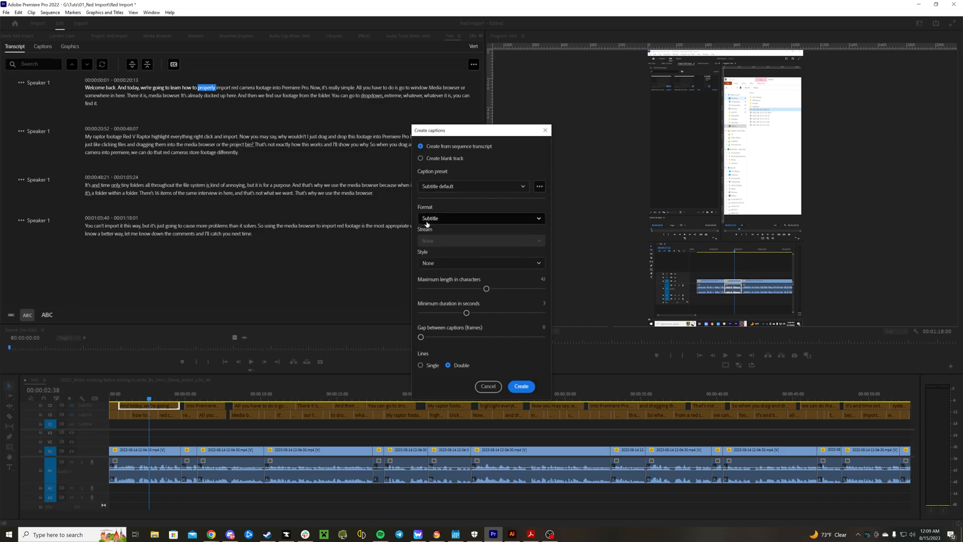
{"action": "left_click", "coordinate": [481, 263]}
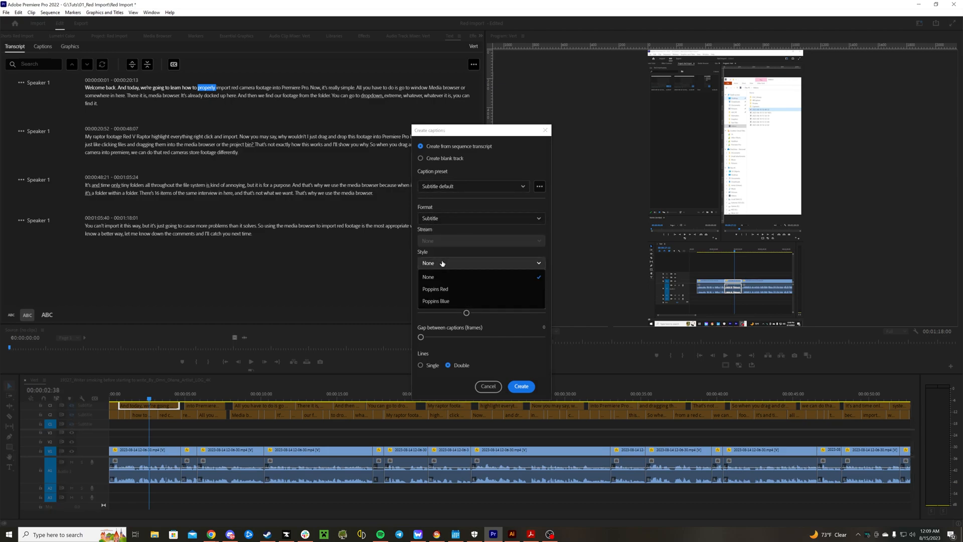
{"action": "left_click", "coordinate": [435, 301]}
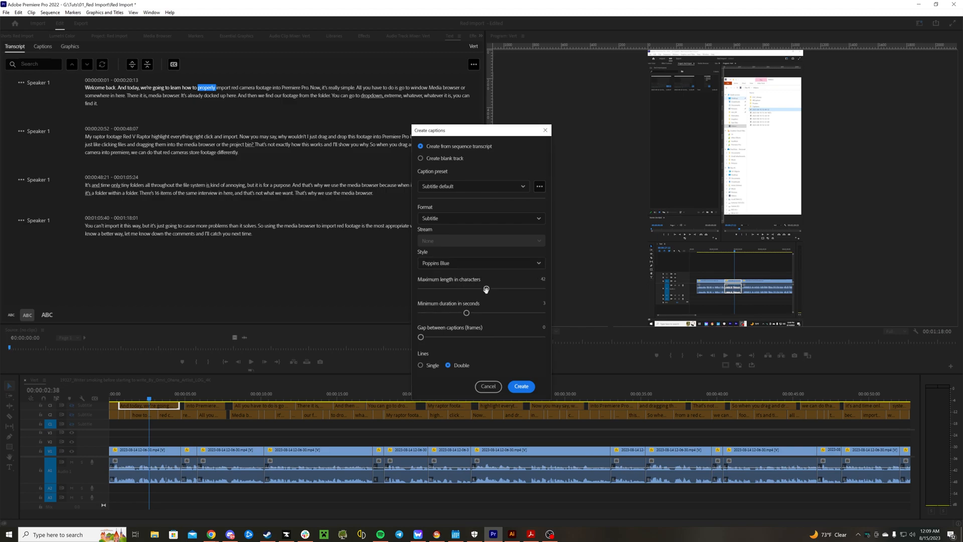
{"action": "left_click_drag", "start_coordinate": [485, 289], "coordinate": [446, 289]}
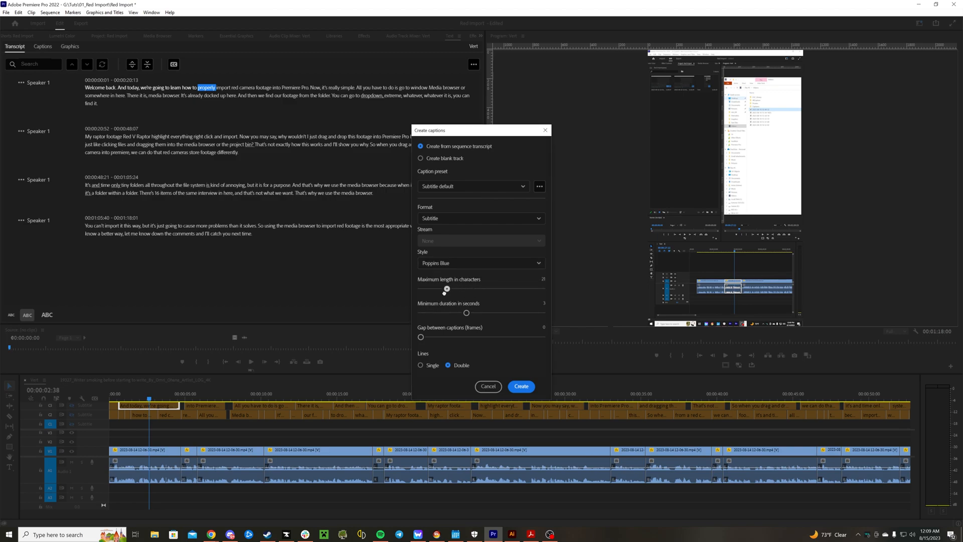
{"action": "left_click_drag", "start_coordinate": [447, 290], "coordinate": [446, 289]}
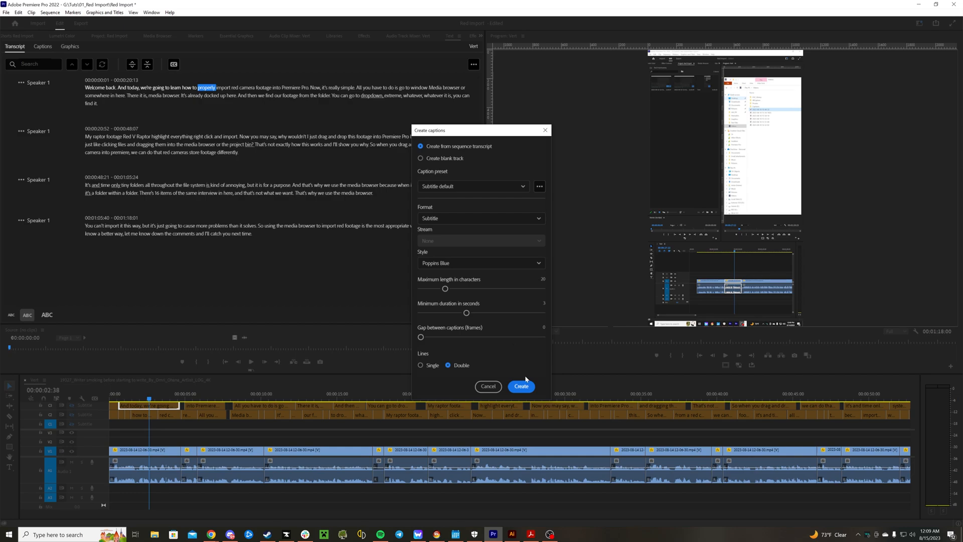
{"action": "left_click", "coordinate": [520, 386]}
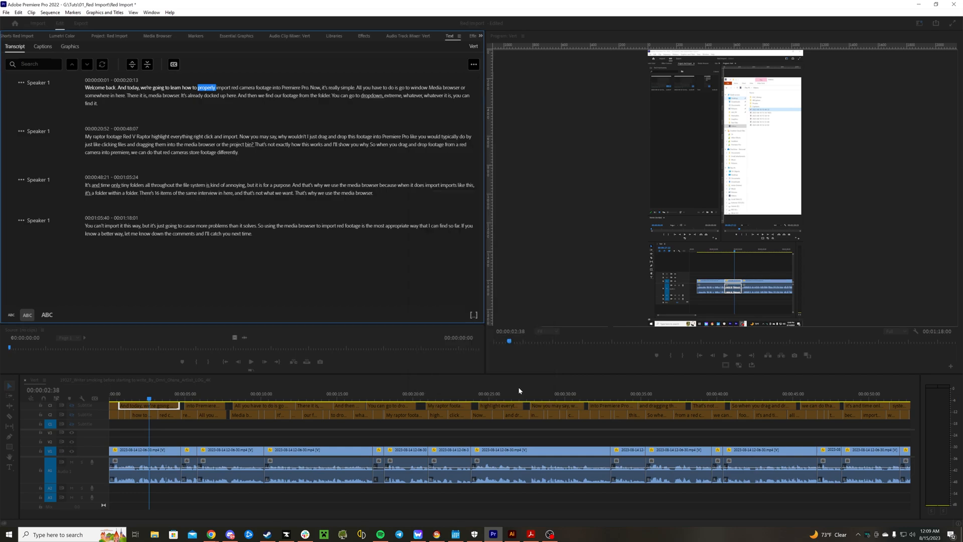
- Preview the new C4 caption track at two later points in the Program monitor
{"action": "left_click", "coordinate": [42, 47]}
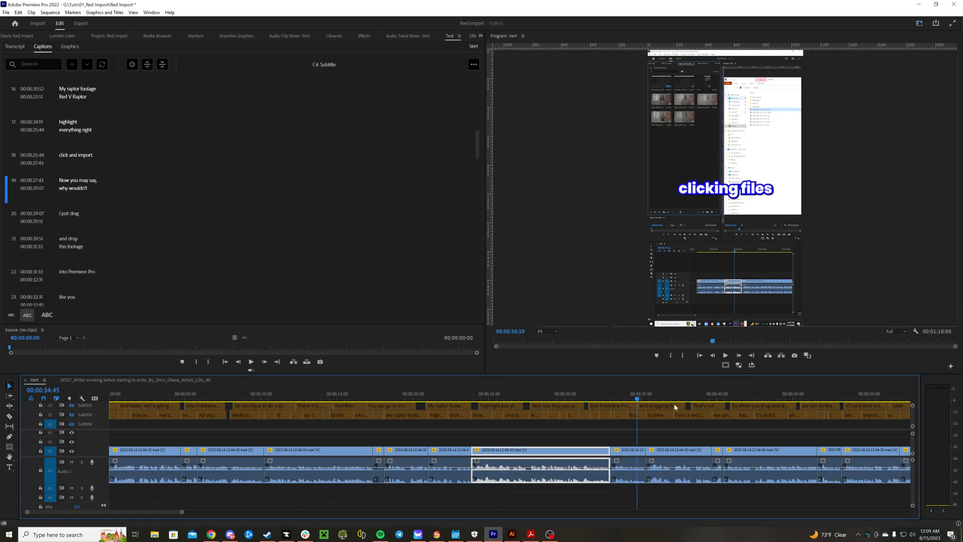
{"action": "left_click", "coordinate": [826, 405]}
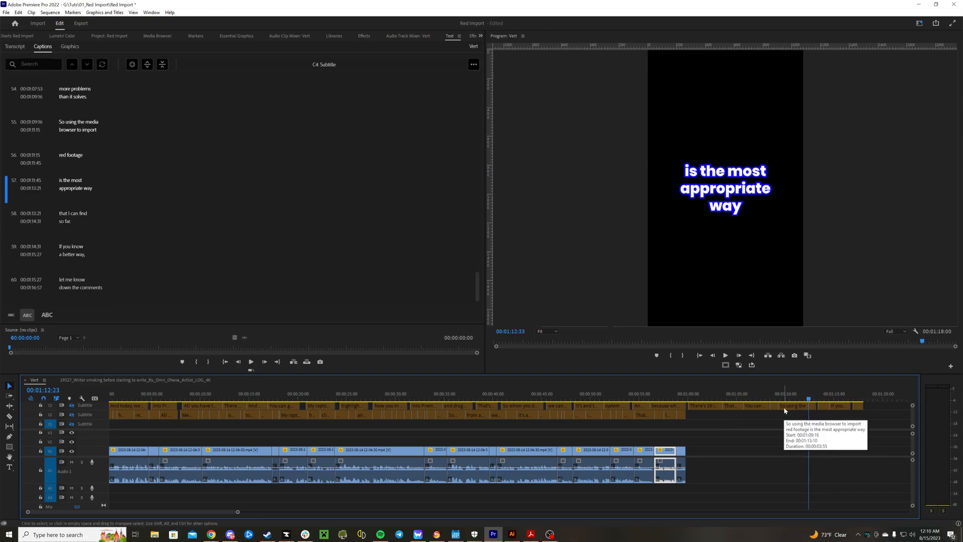
{"action": "mouse_move", "coordinate": [785, 412]}
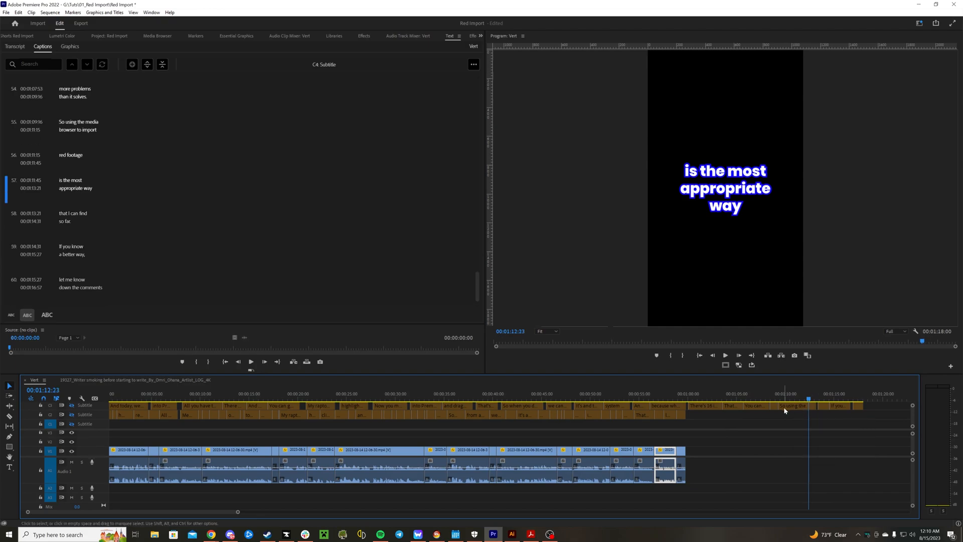